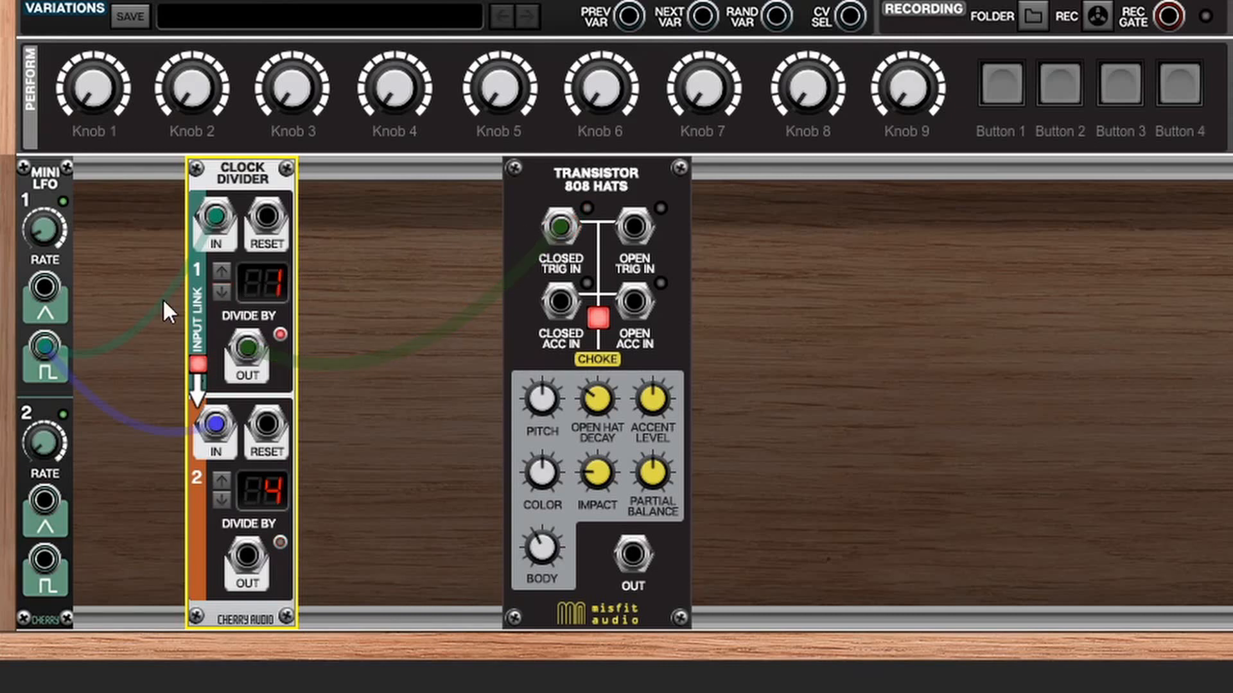
- Raise Clock Divider channel 1 so its DIVIDE BY display reads 3 for the hi-hat trigger
click(629, 552)
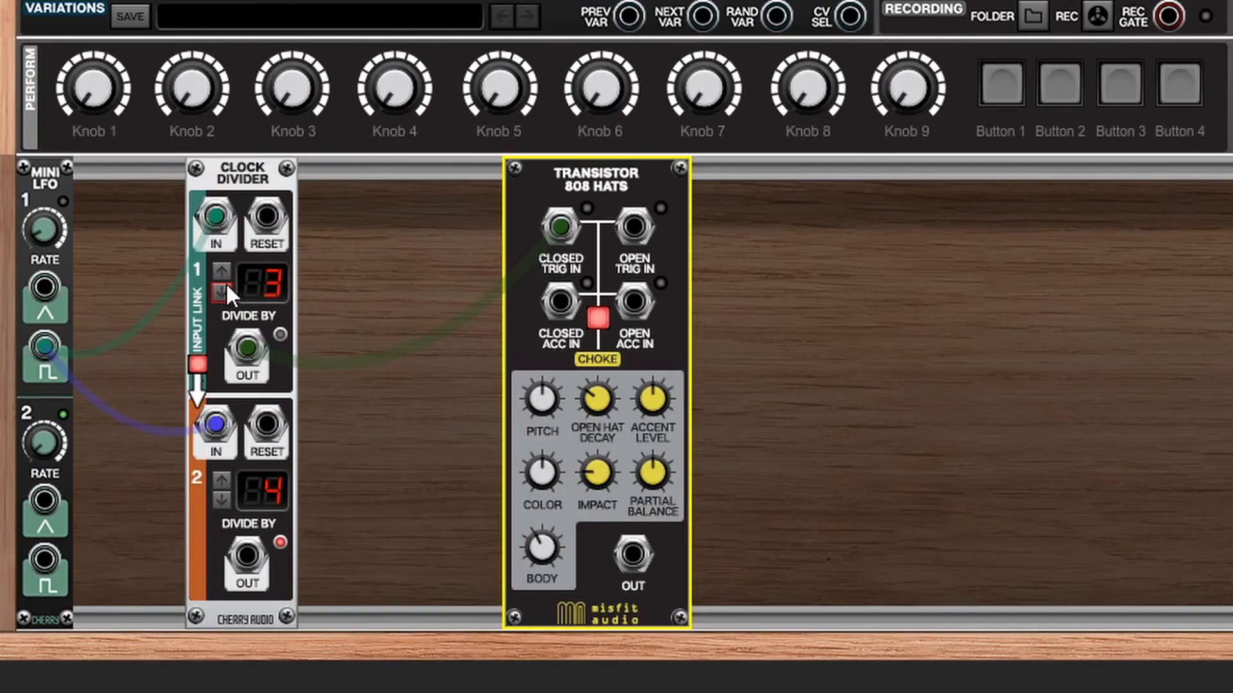
- Step channel 1's division back down and drag a module into the rack for the kick and snare voices
click(240, 283)
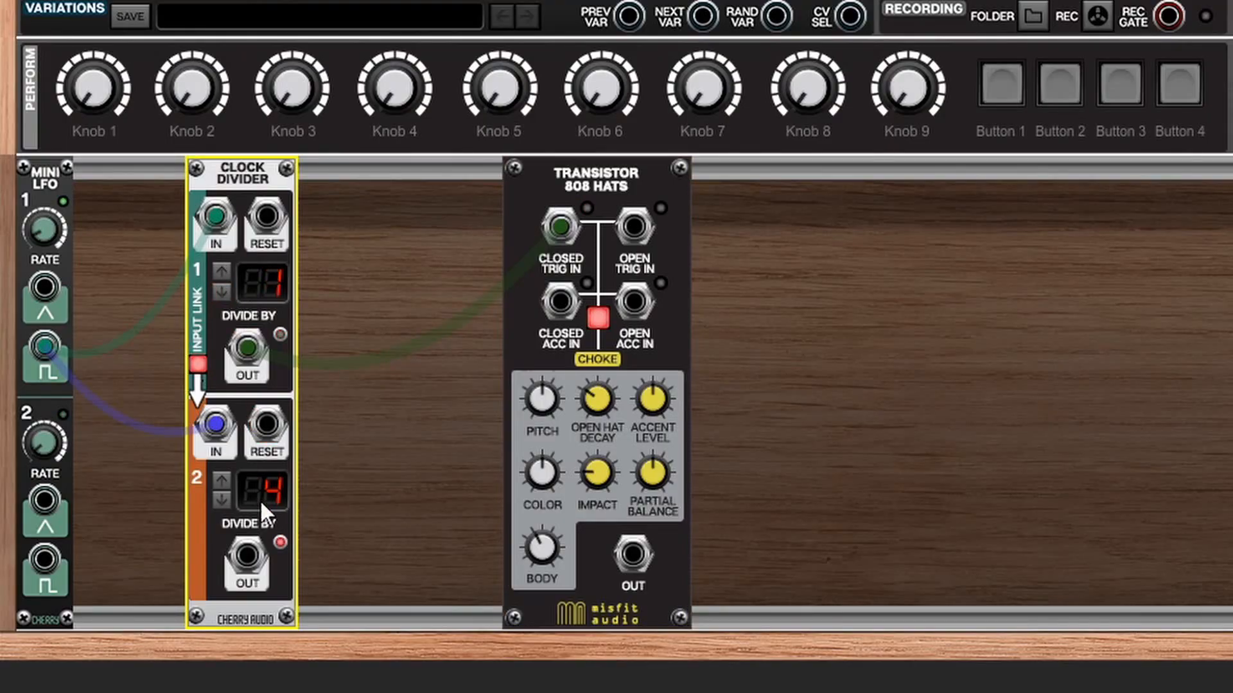
drag(245, 558, 637, 226)
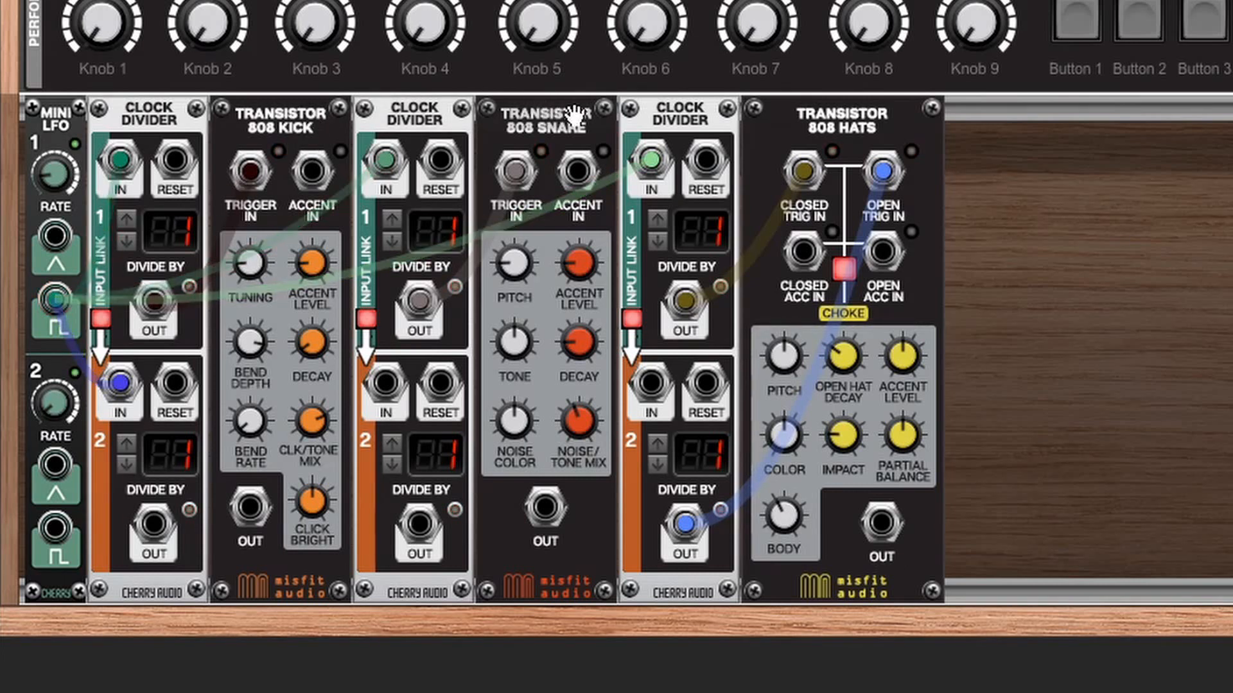
mouse_move(801, 107)
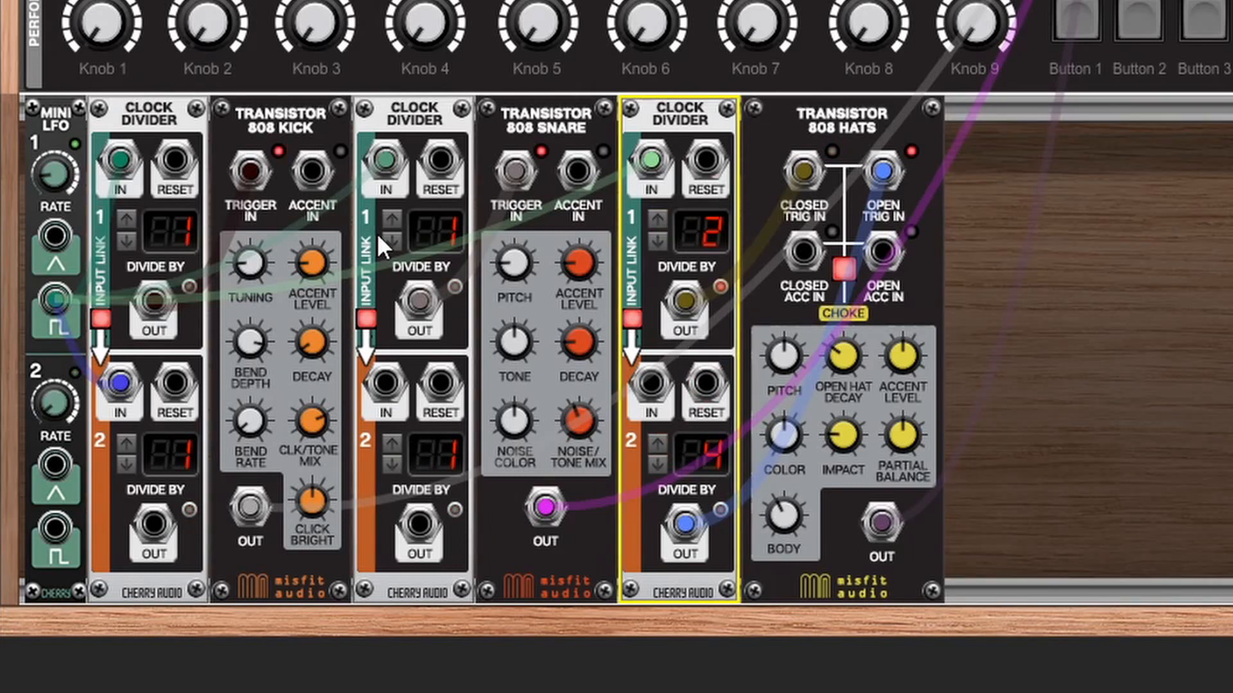
- Adjust the snare Clock Divider's first division with its arrow button
click(131, 215)
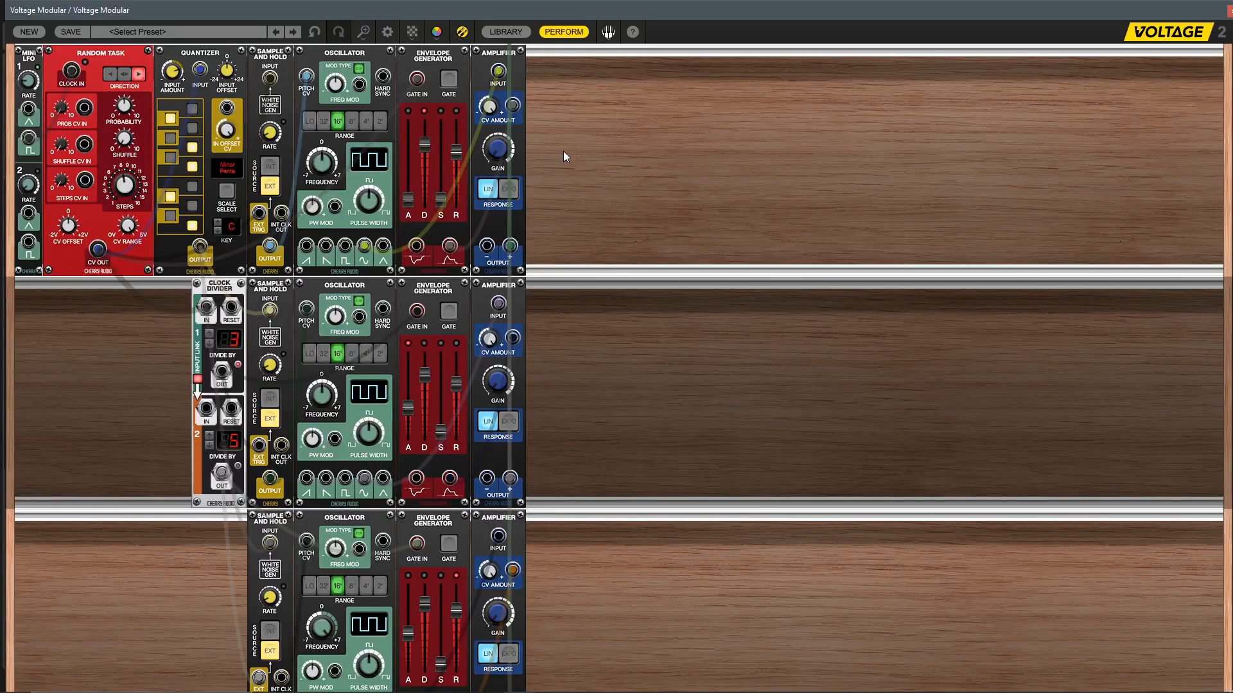
mouse_move(575, 151)
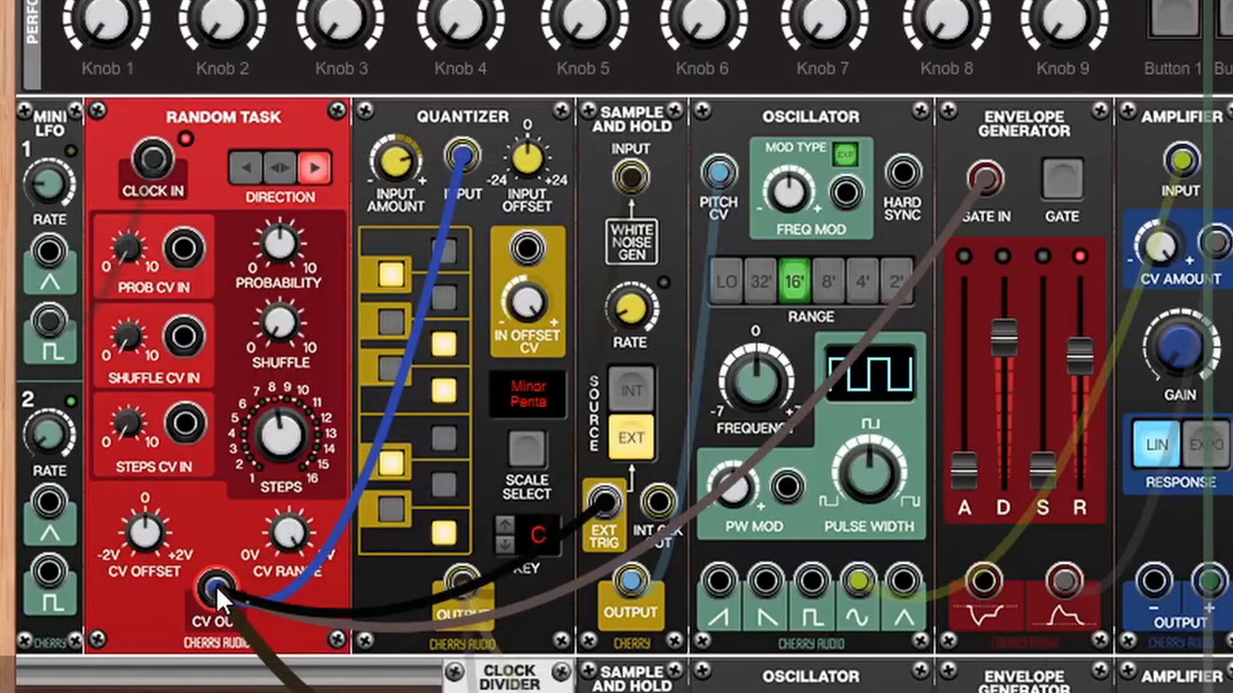
- Cable the Random Task CV OUT to an input on the next melody voice row
drag(216, 586, 461, 159)
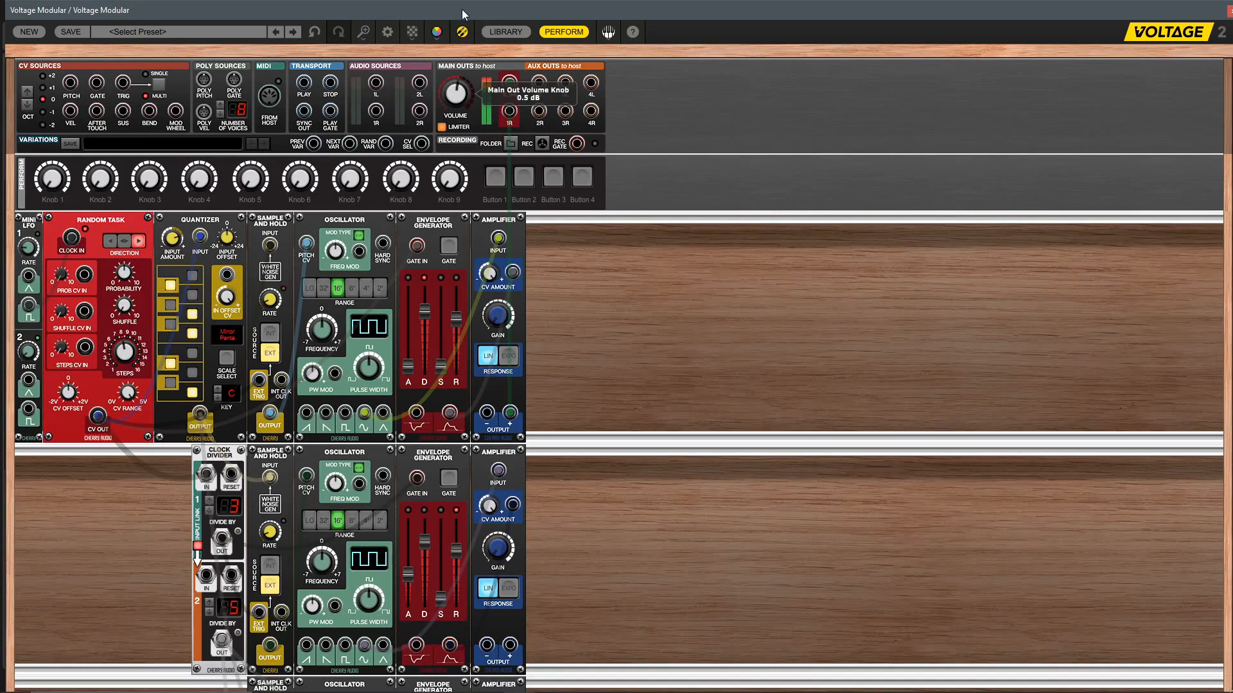
- Turn the Main Out Volume knob to set the melody patch's output level
drag(454, 97, 453, 106)
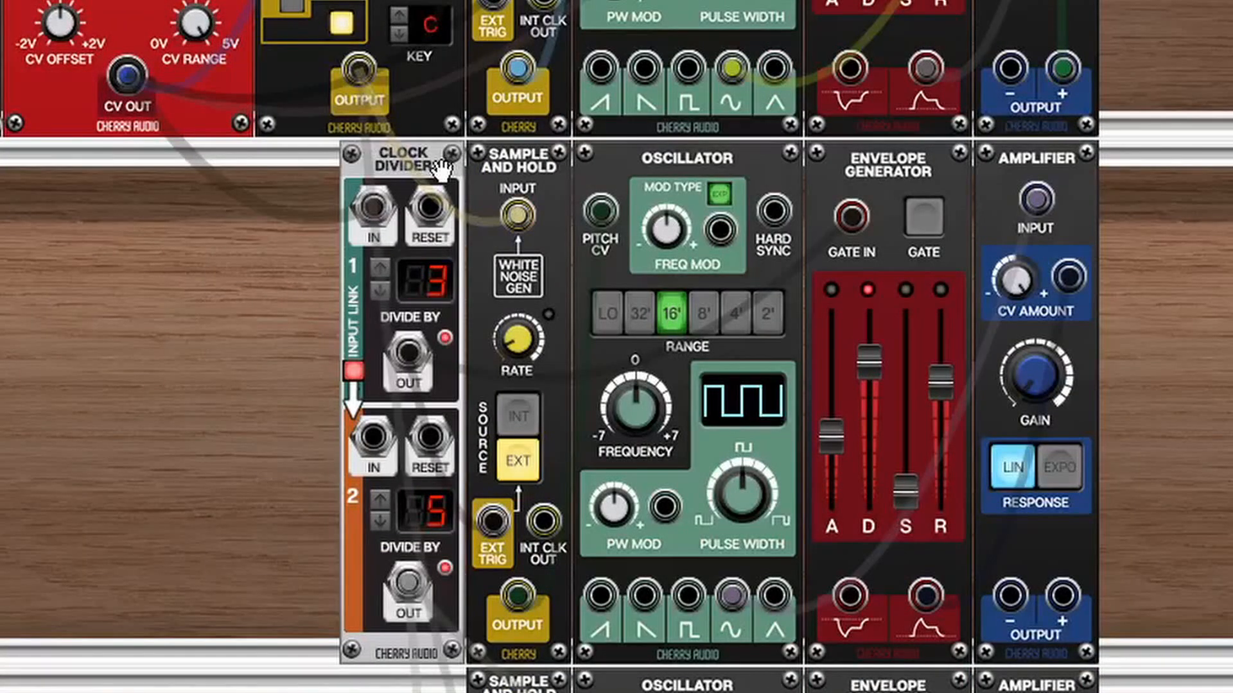
- Cable the second Amplifier's output to the main outs and bring Main Out Volume to about -2.7 dB
drag(126, 78, 370, 207)
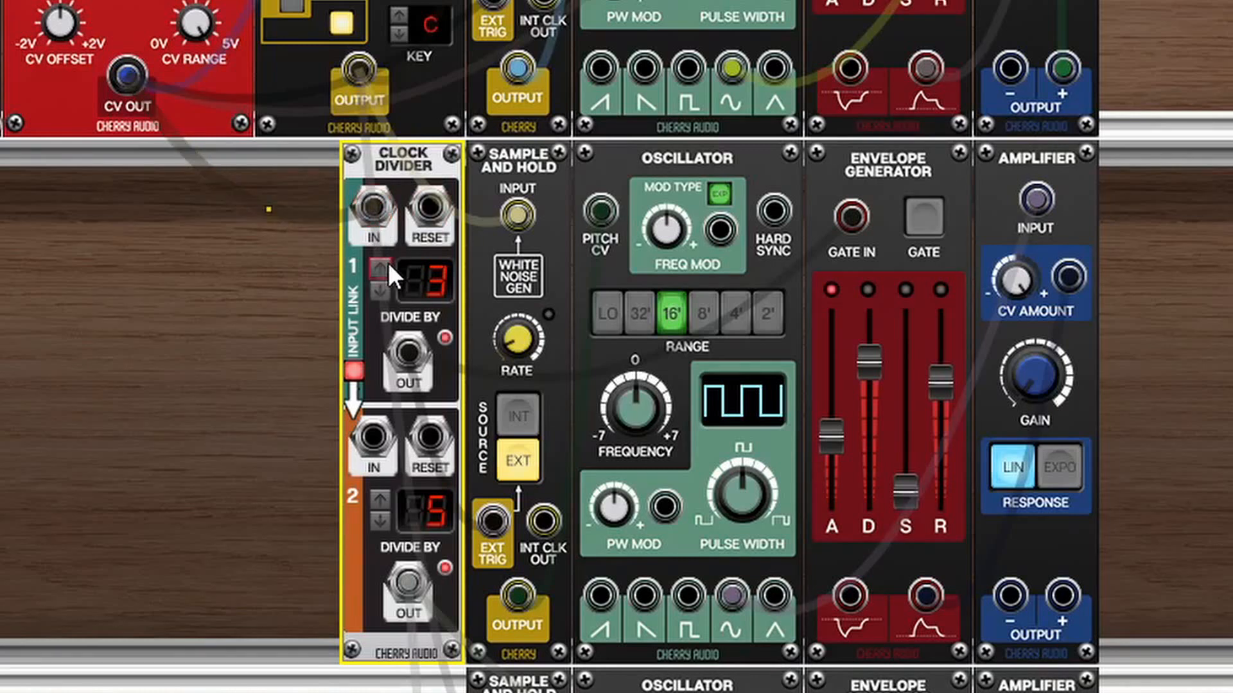
drag(408, 346, 849, 218)
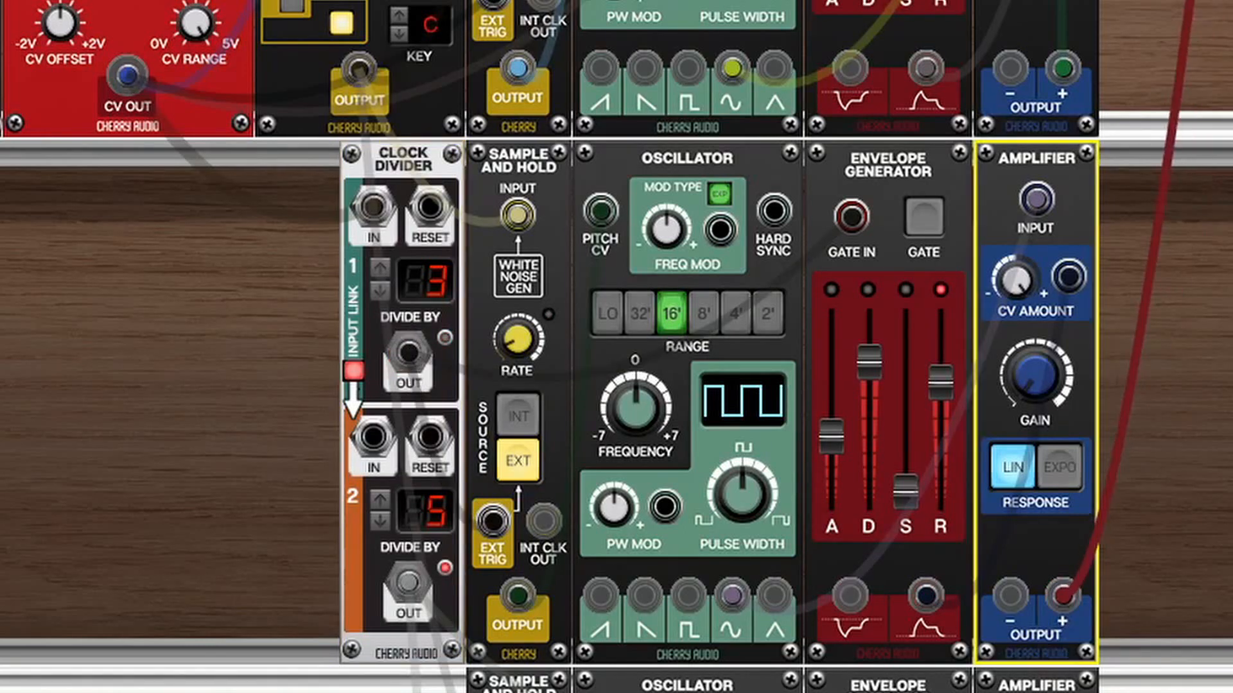
scroll(down, 3)
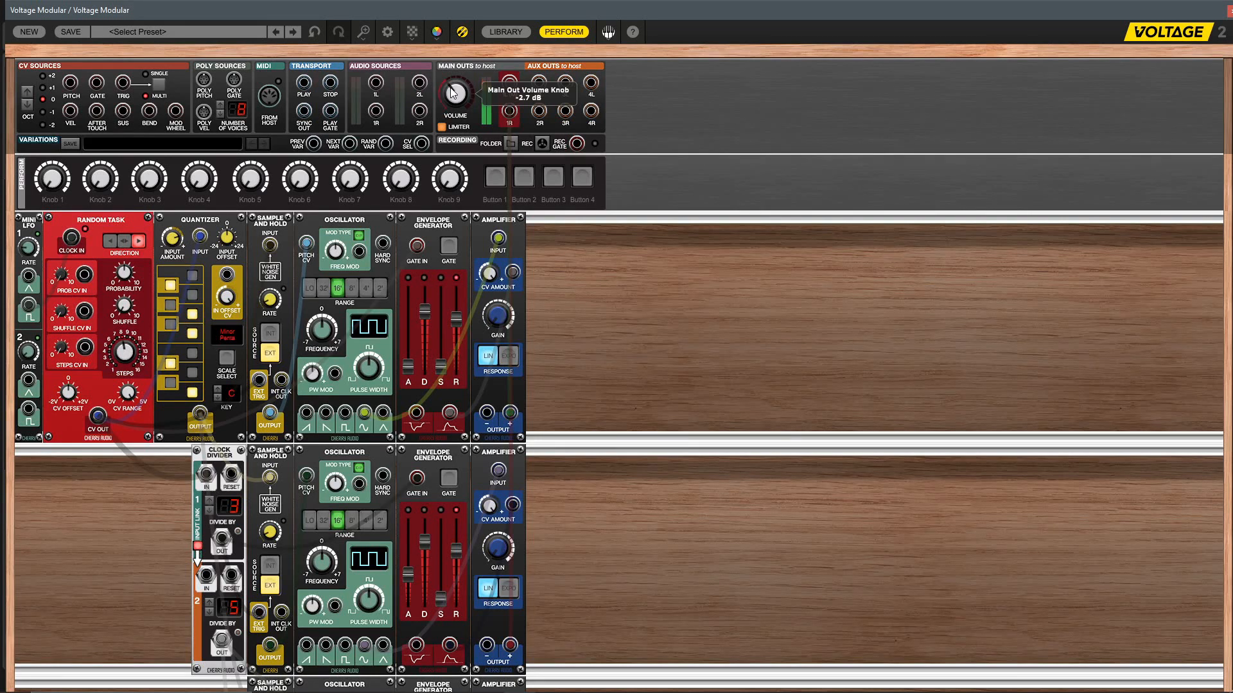
drag(454, 94, 455, 102)
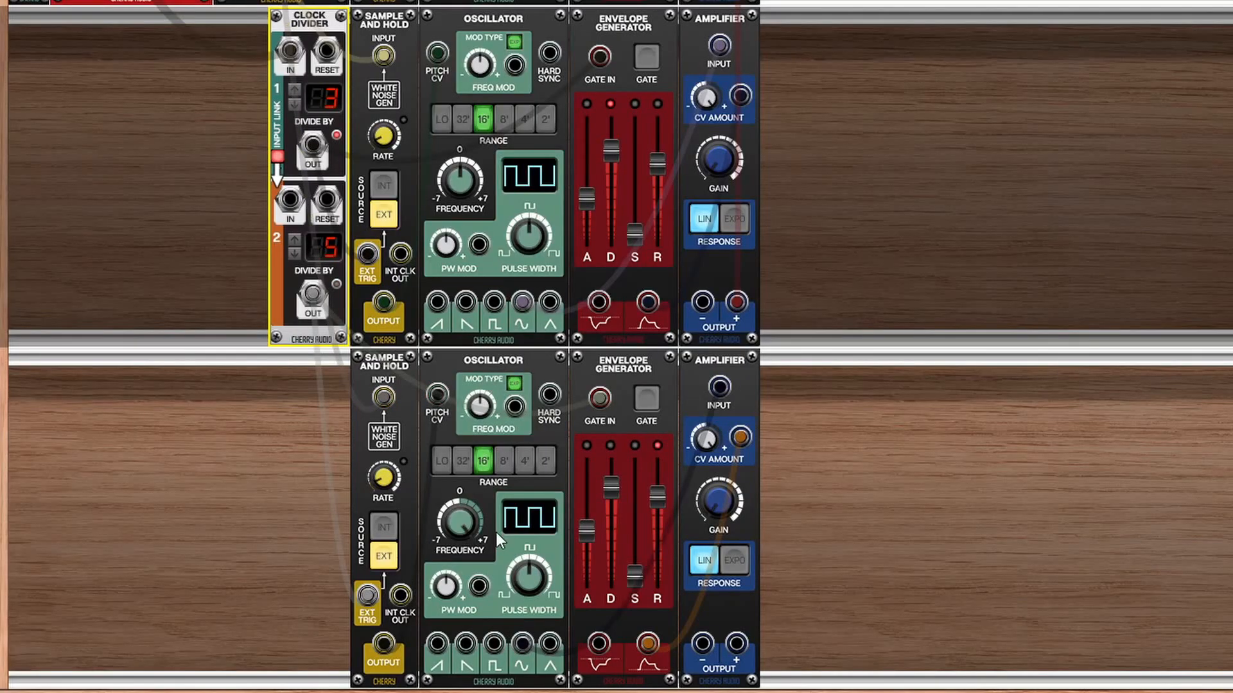
mouse_move(459, 525)
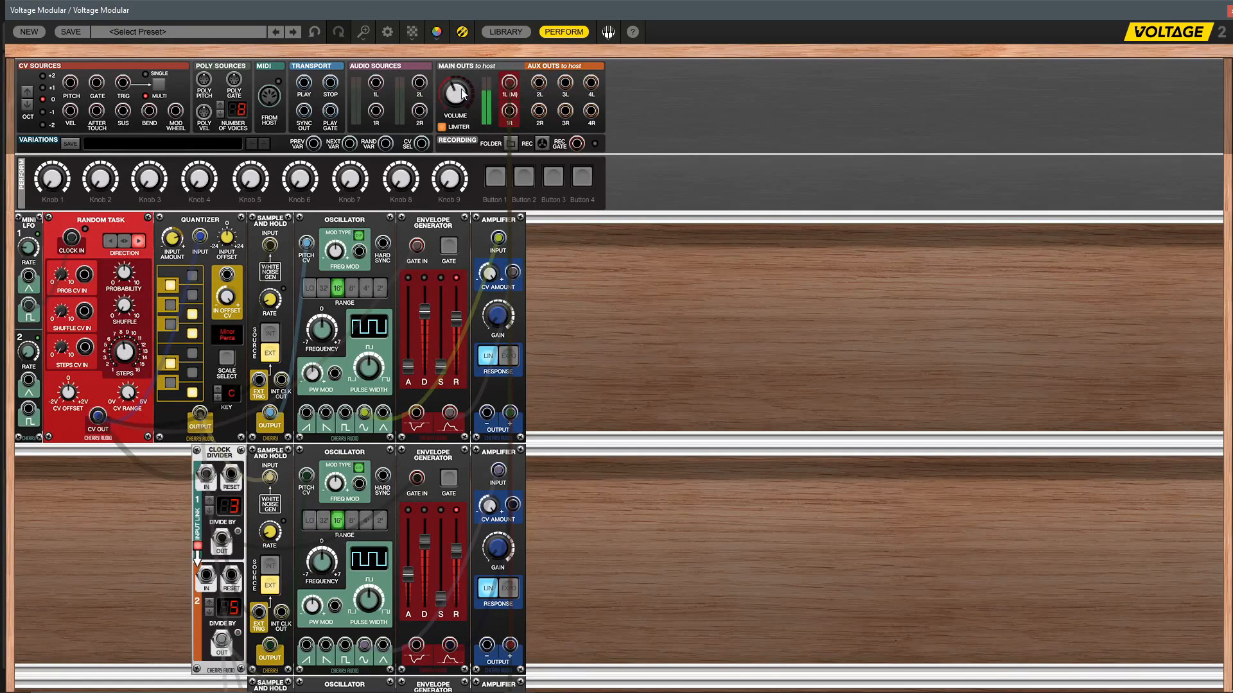
mouse_move(455, 93)
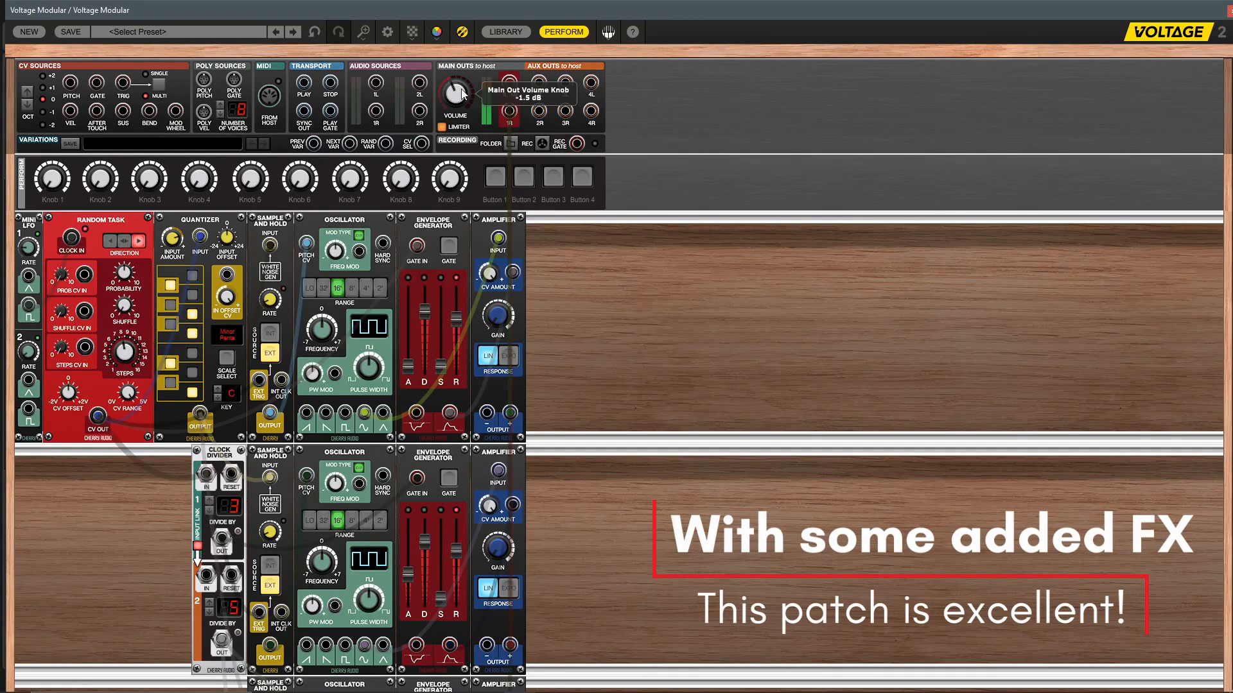
drag(453, 93, 459, 117)
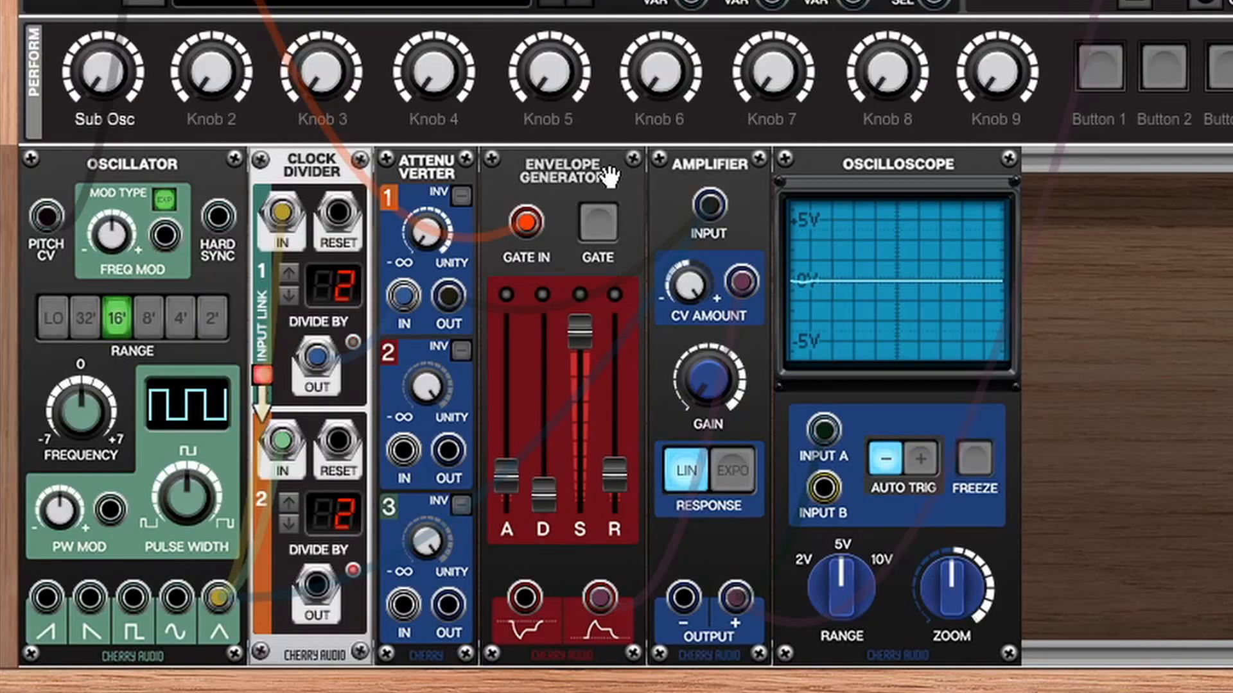
mouse_move(412, 174)
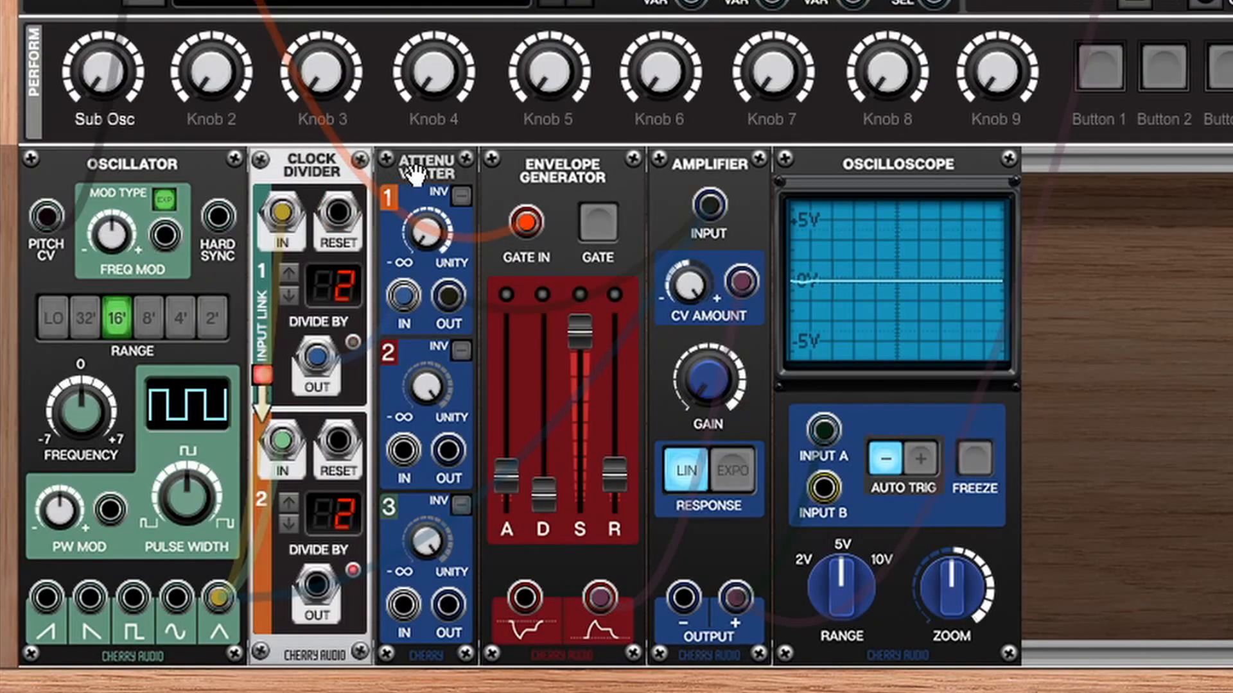
mouse_move(699, 167)
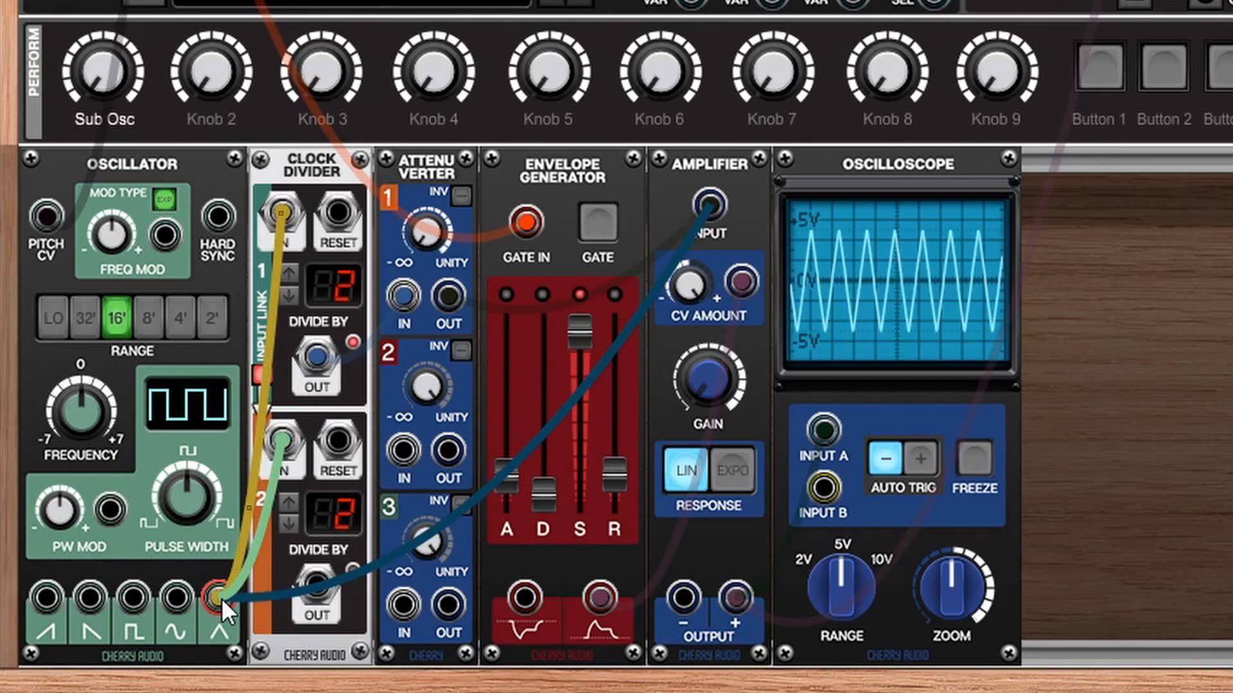
right_click(426, 233)
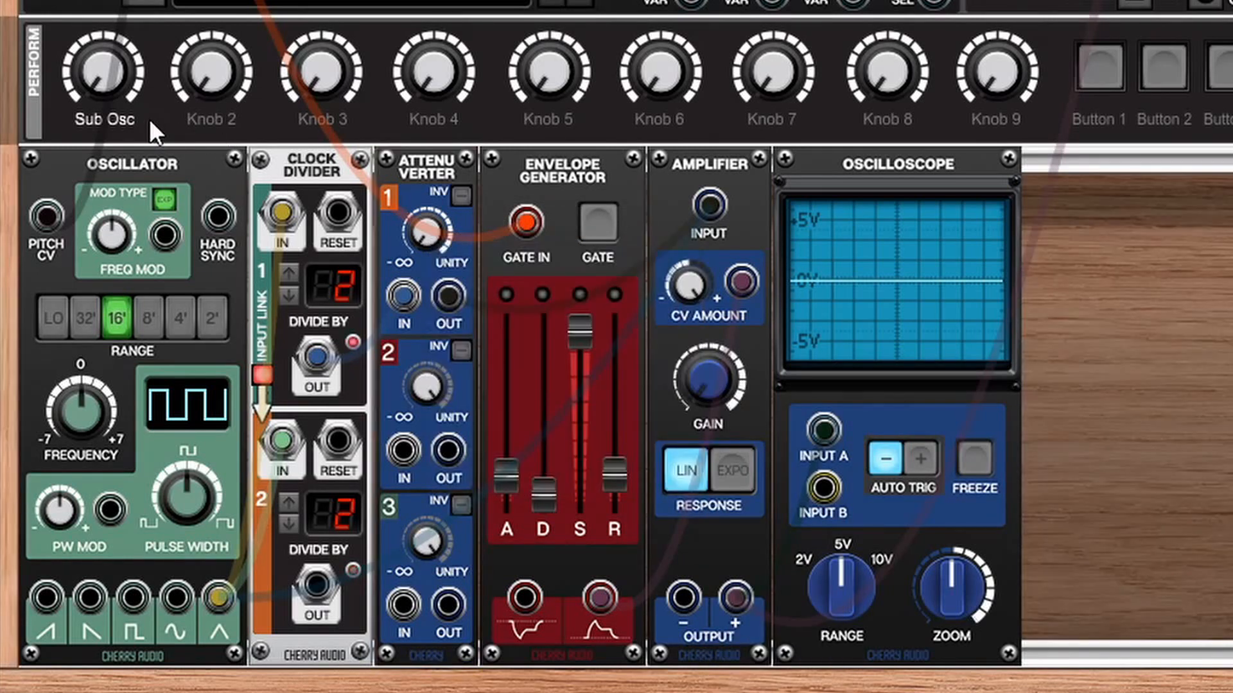
mouse_move(370, 292)
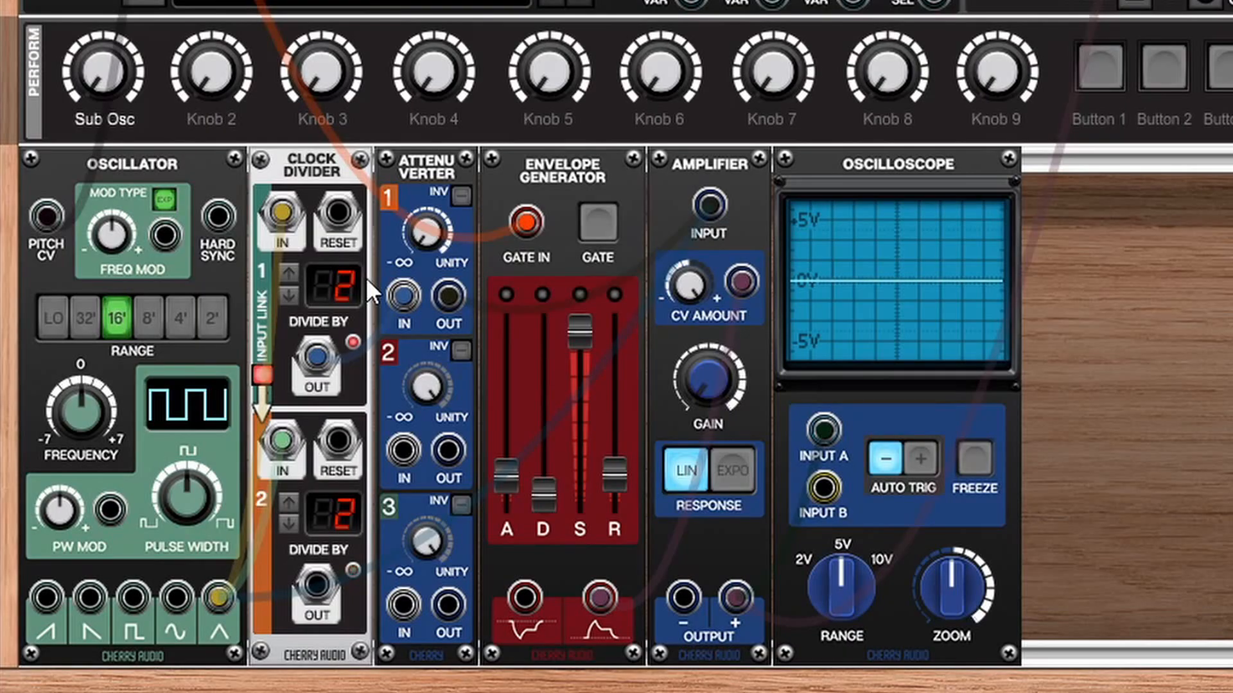
mouse_move(360, 314)
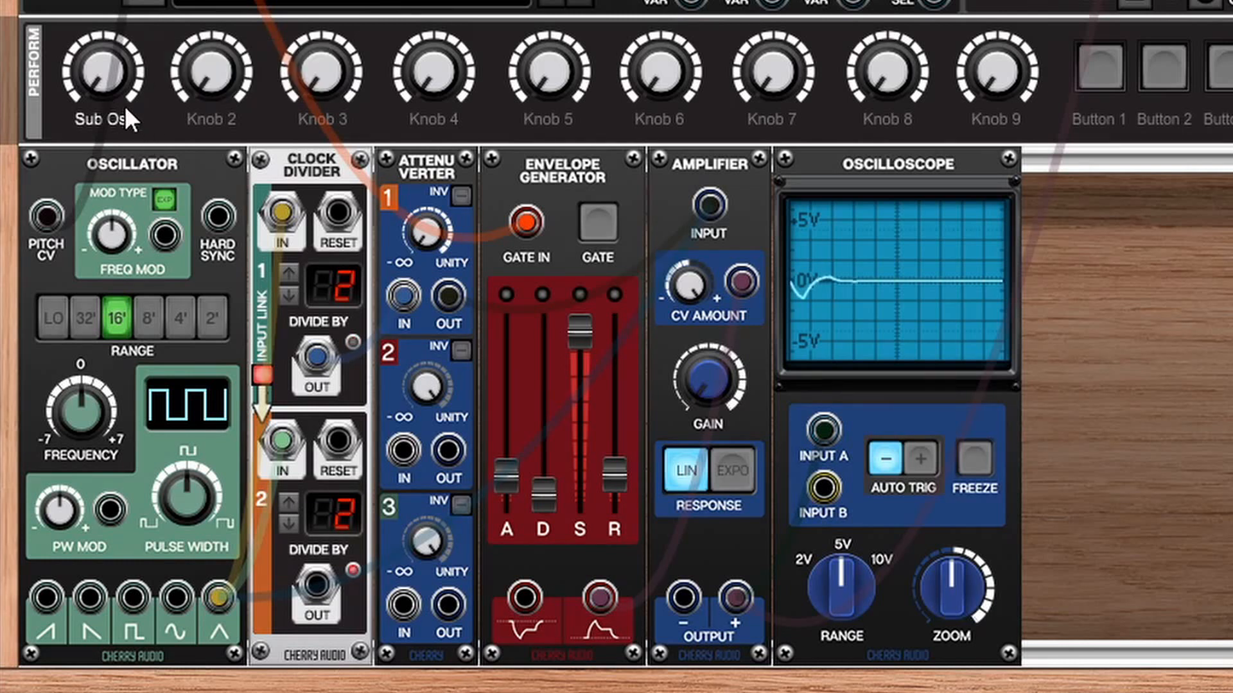
mouse_move(102, 71)
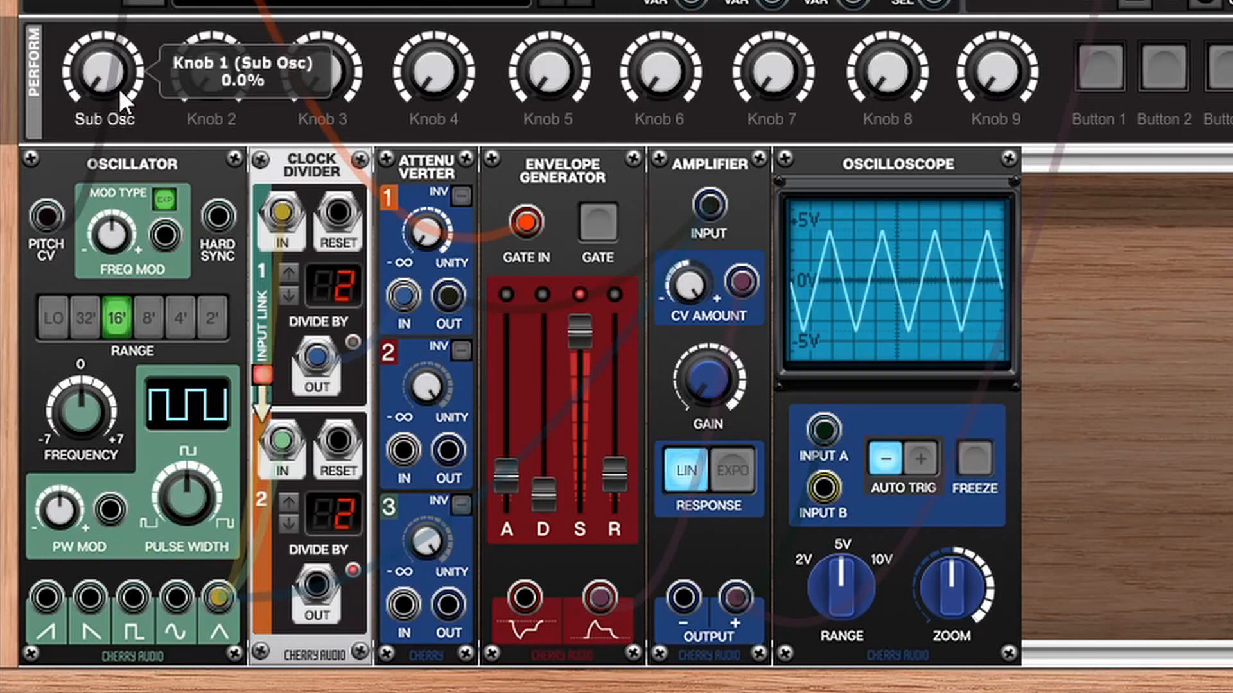
drag(100, 74, 100, 40)
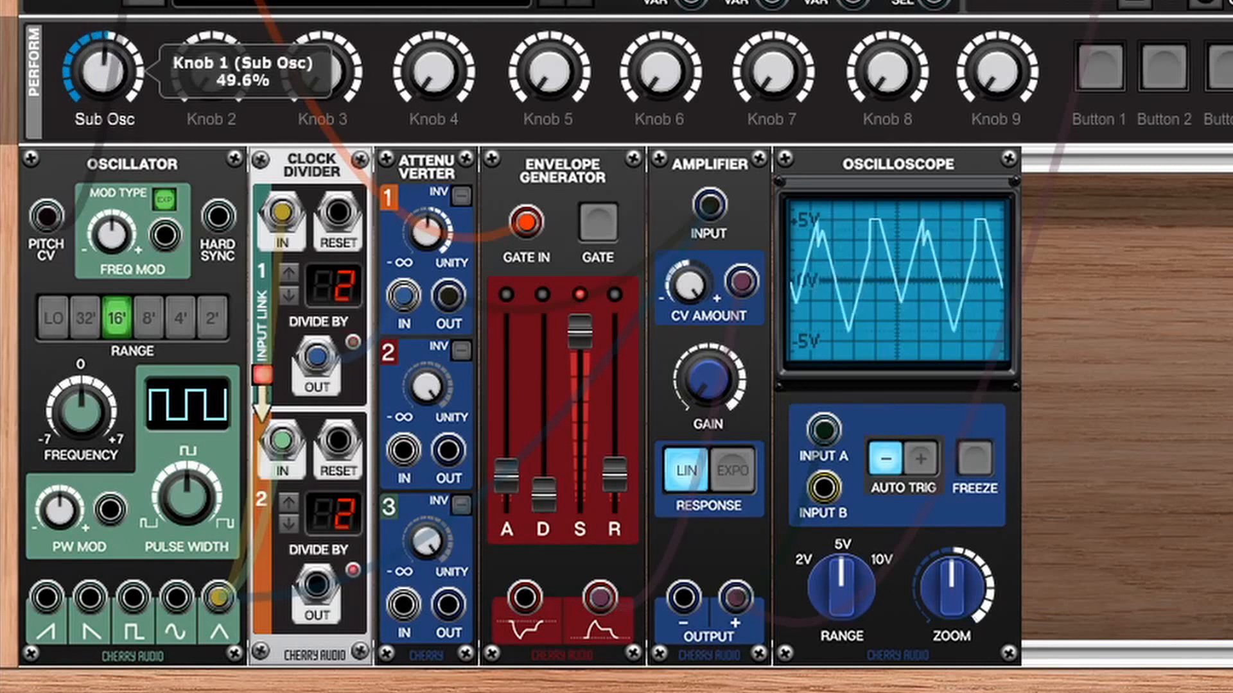
drag(102, 71, 102, 24)
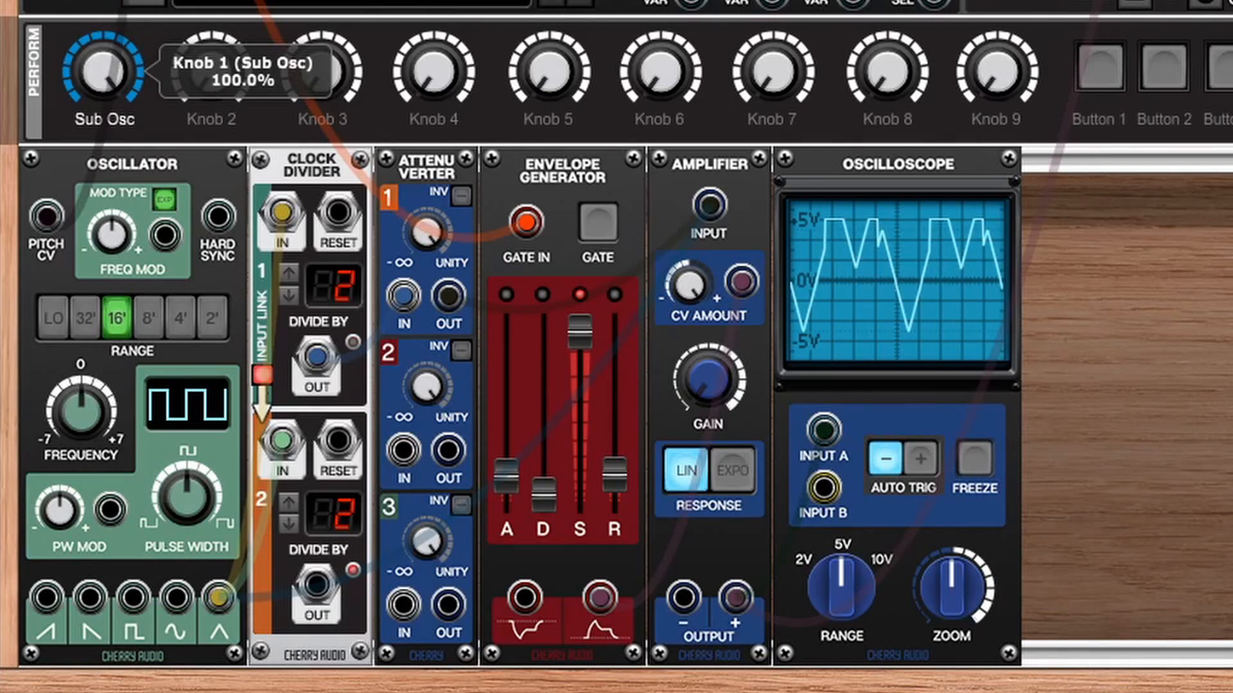
drag(102, 75, 102, 118)
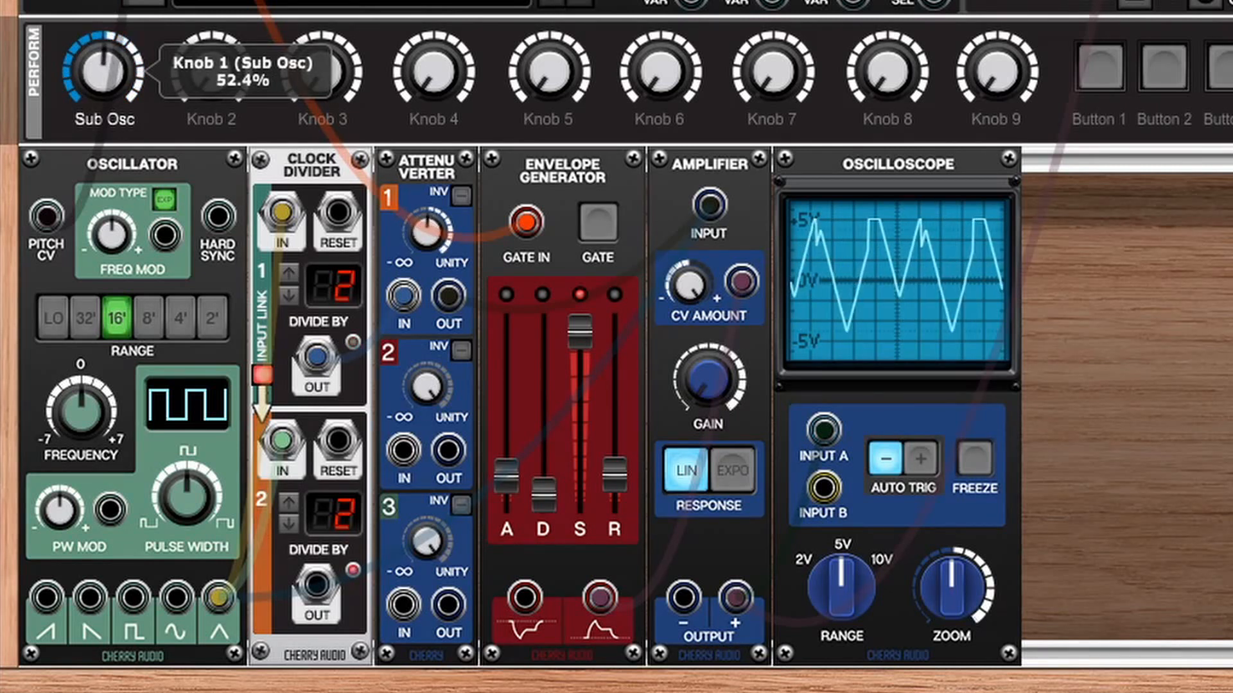
drag(100, 71, 100, 103)
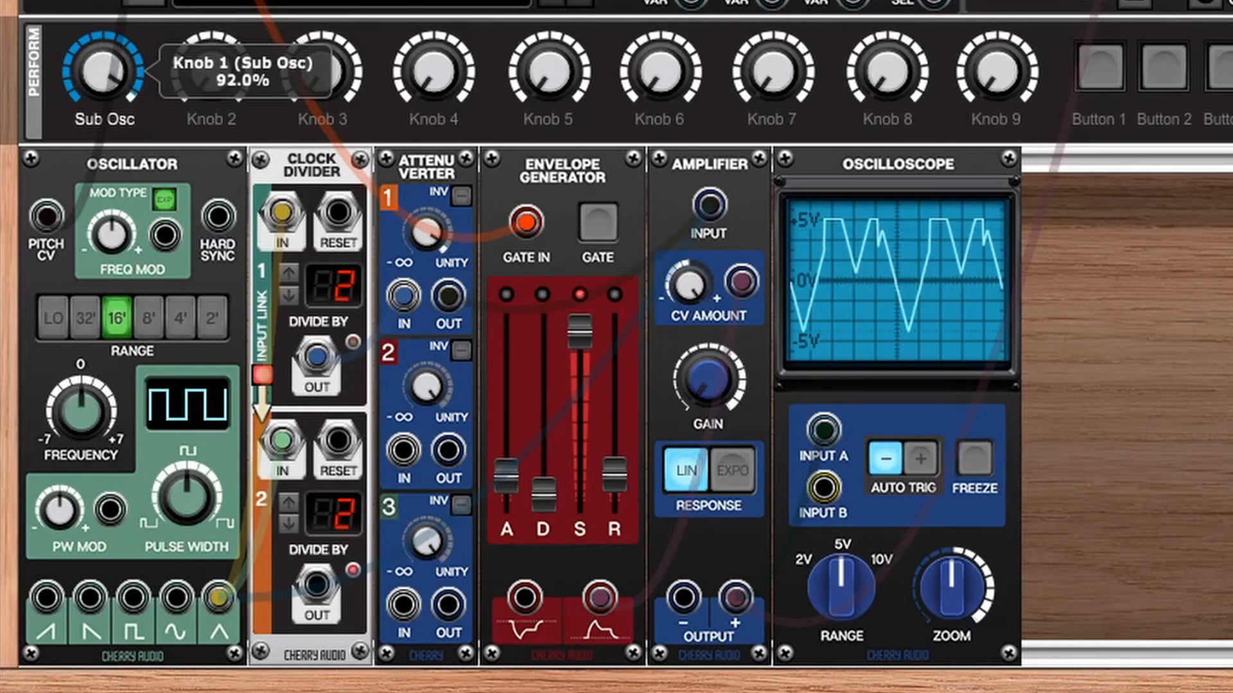
drag(102, 75, 102, 118)
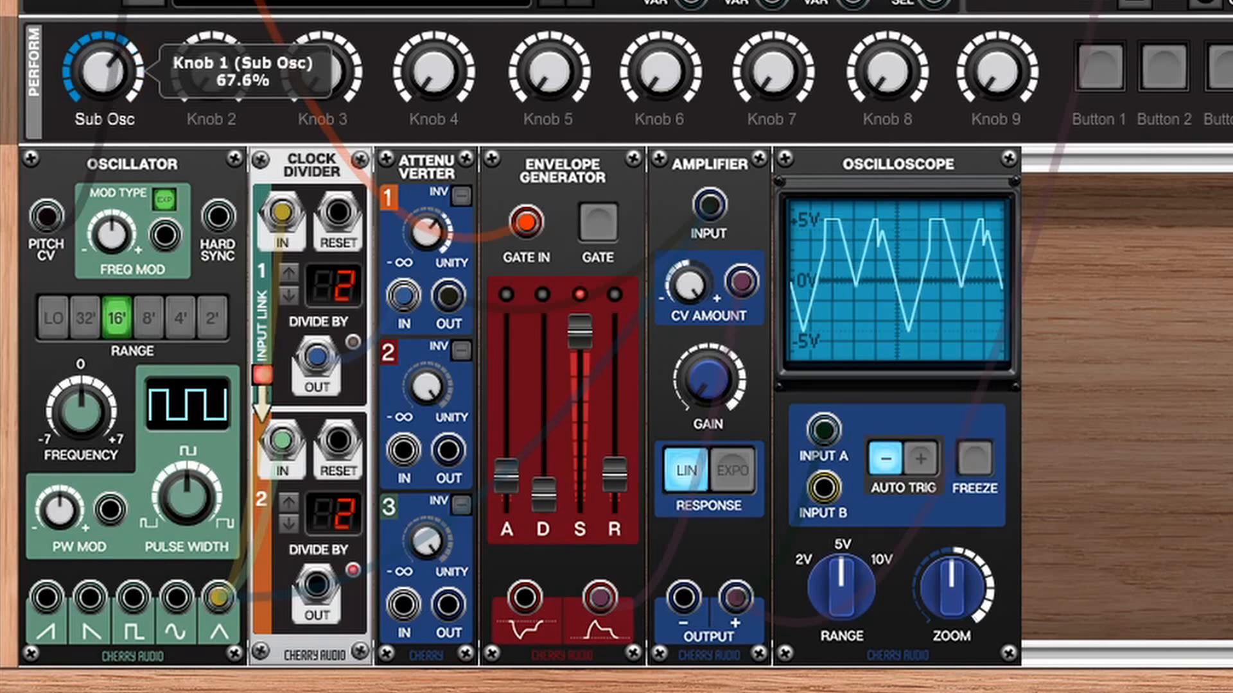
drag(103, 71, 103, 119)
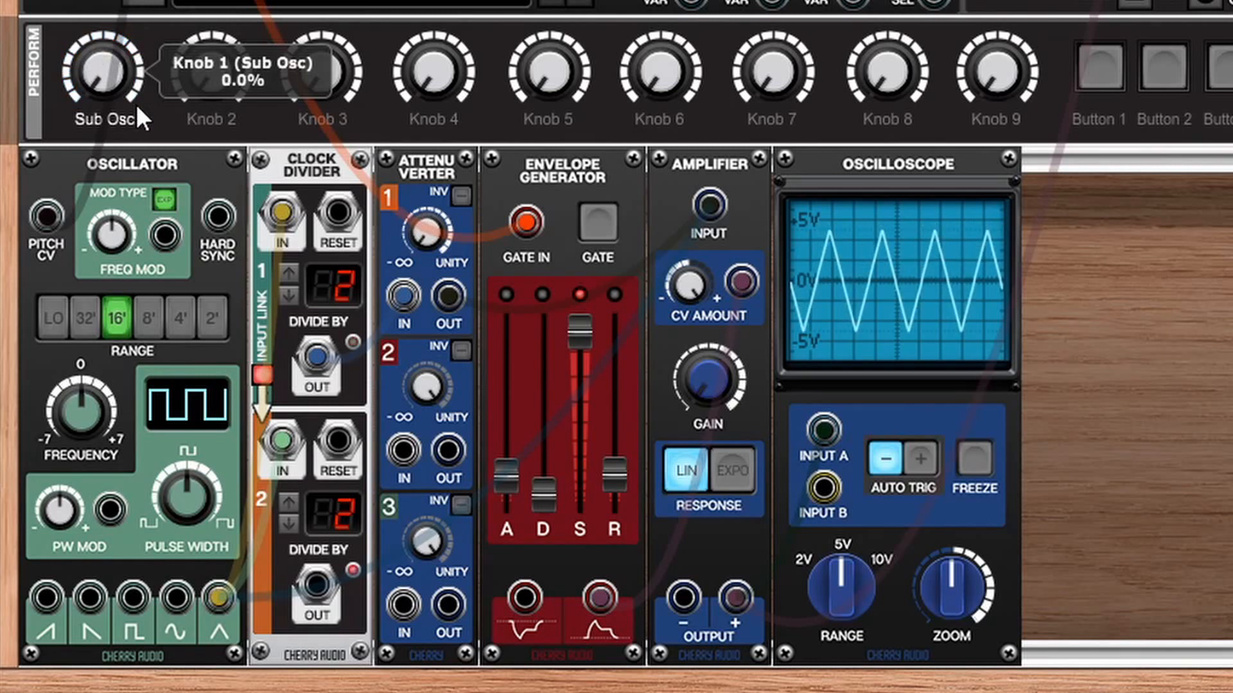